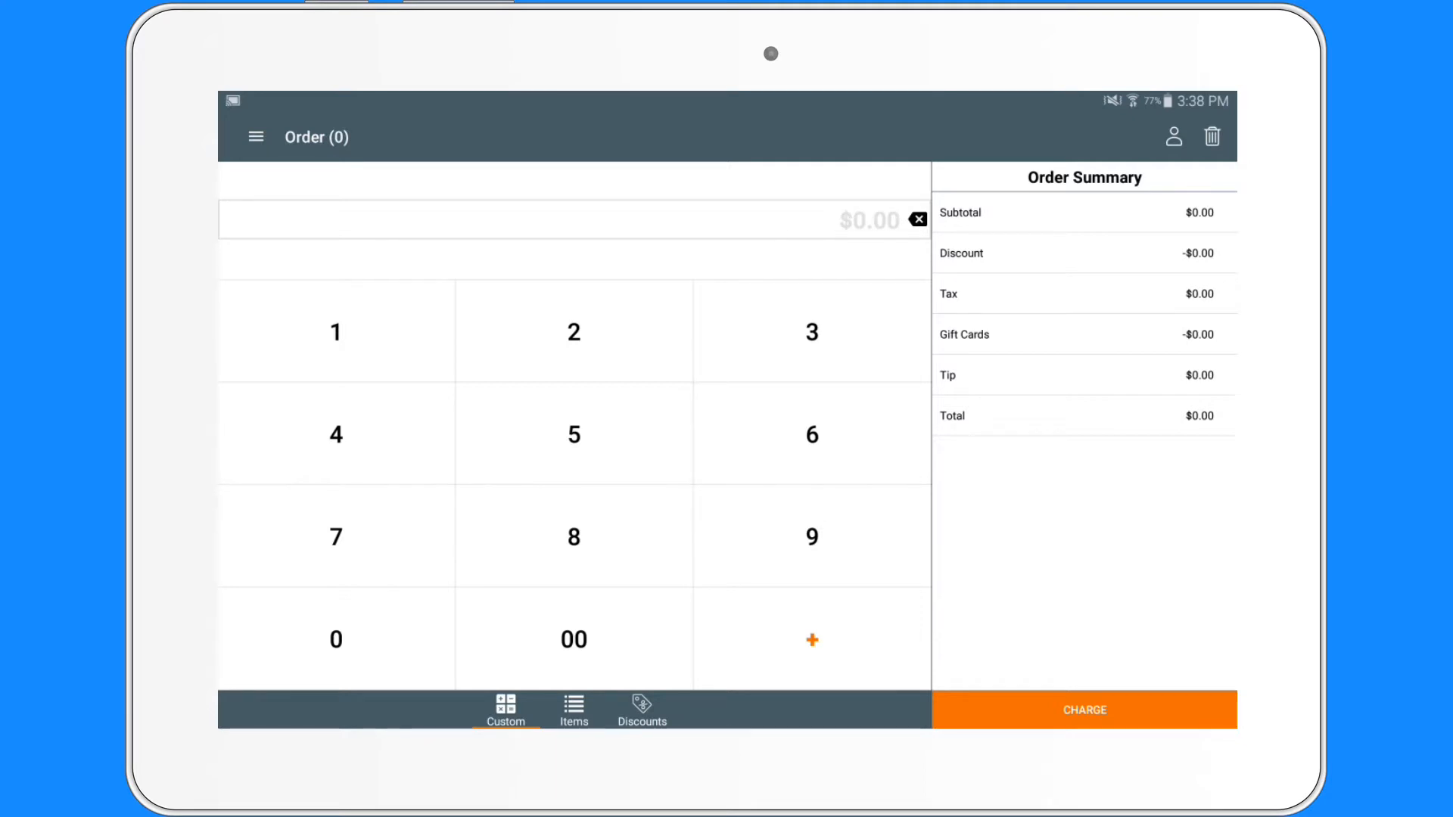
- Open the store Settings from the order screen's menu
{"action": "left_click", "coordinate": [256, 136]}
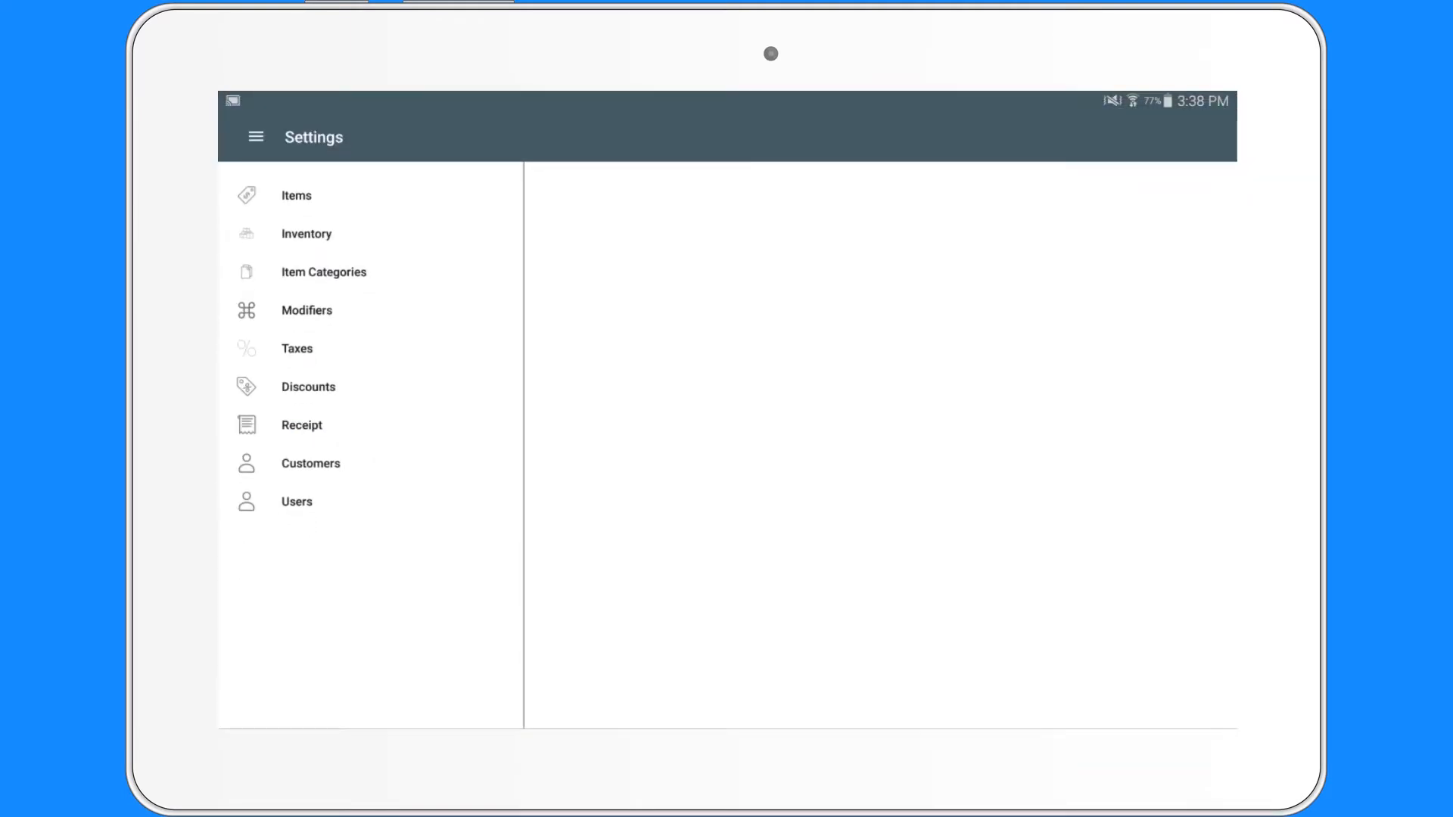
{"action": "left_click", "coordinate": [297, 501]}
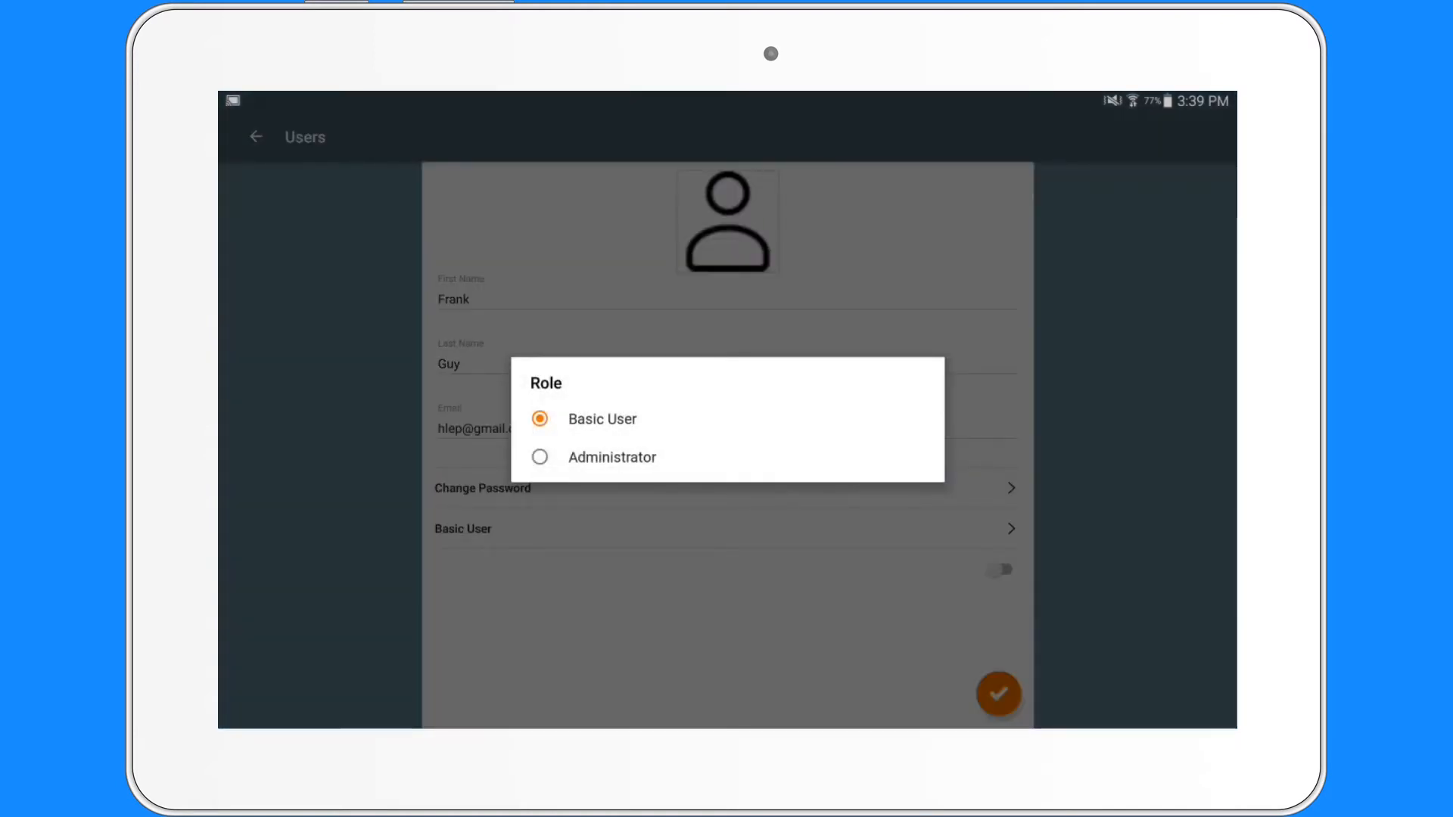
{"action": "left_click", "coordinate": [602, 419]}
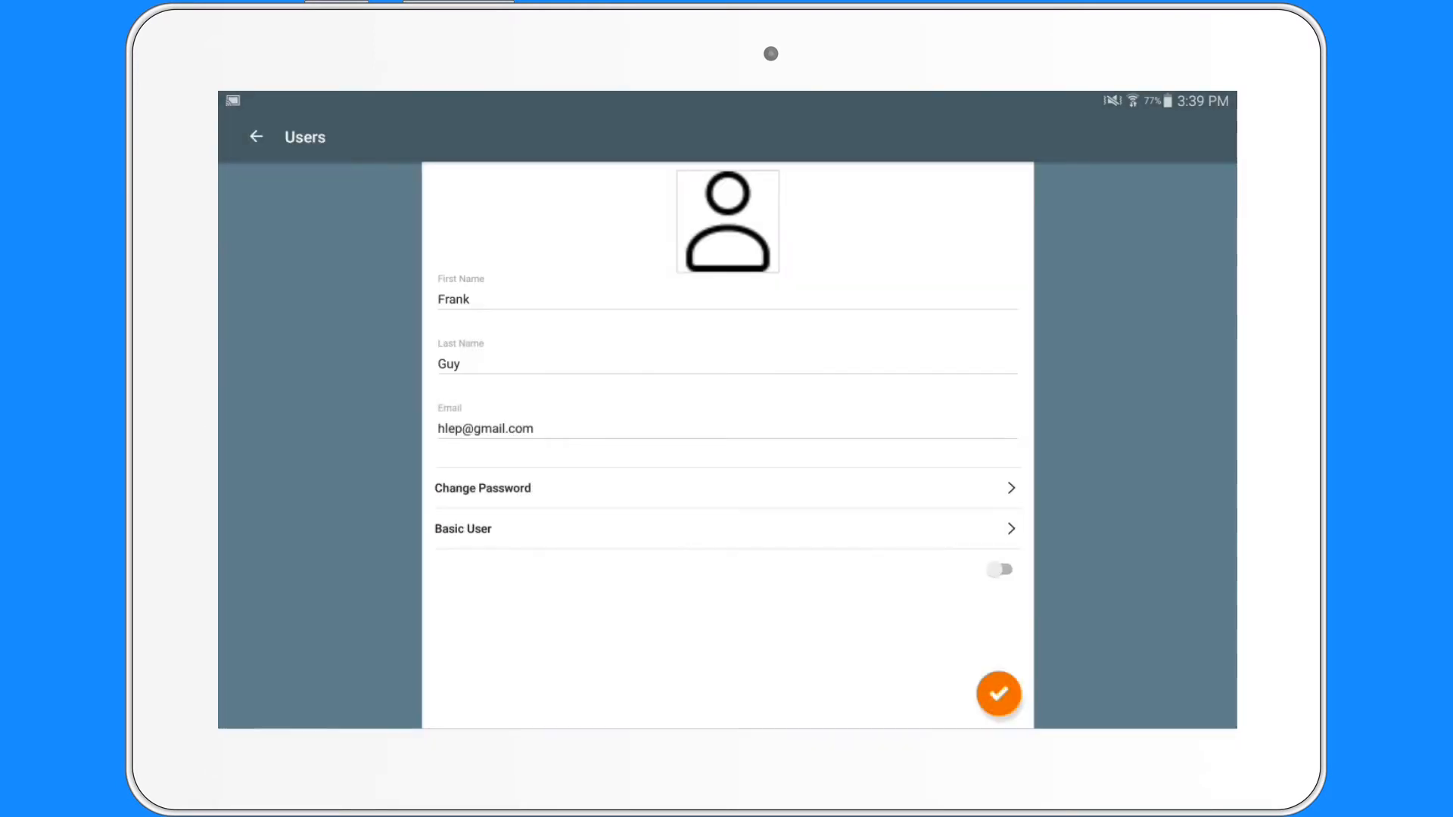
{"action": "left_click", "coordinate": [1000, 569]}
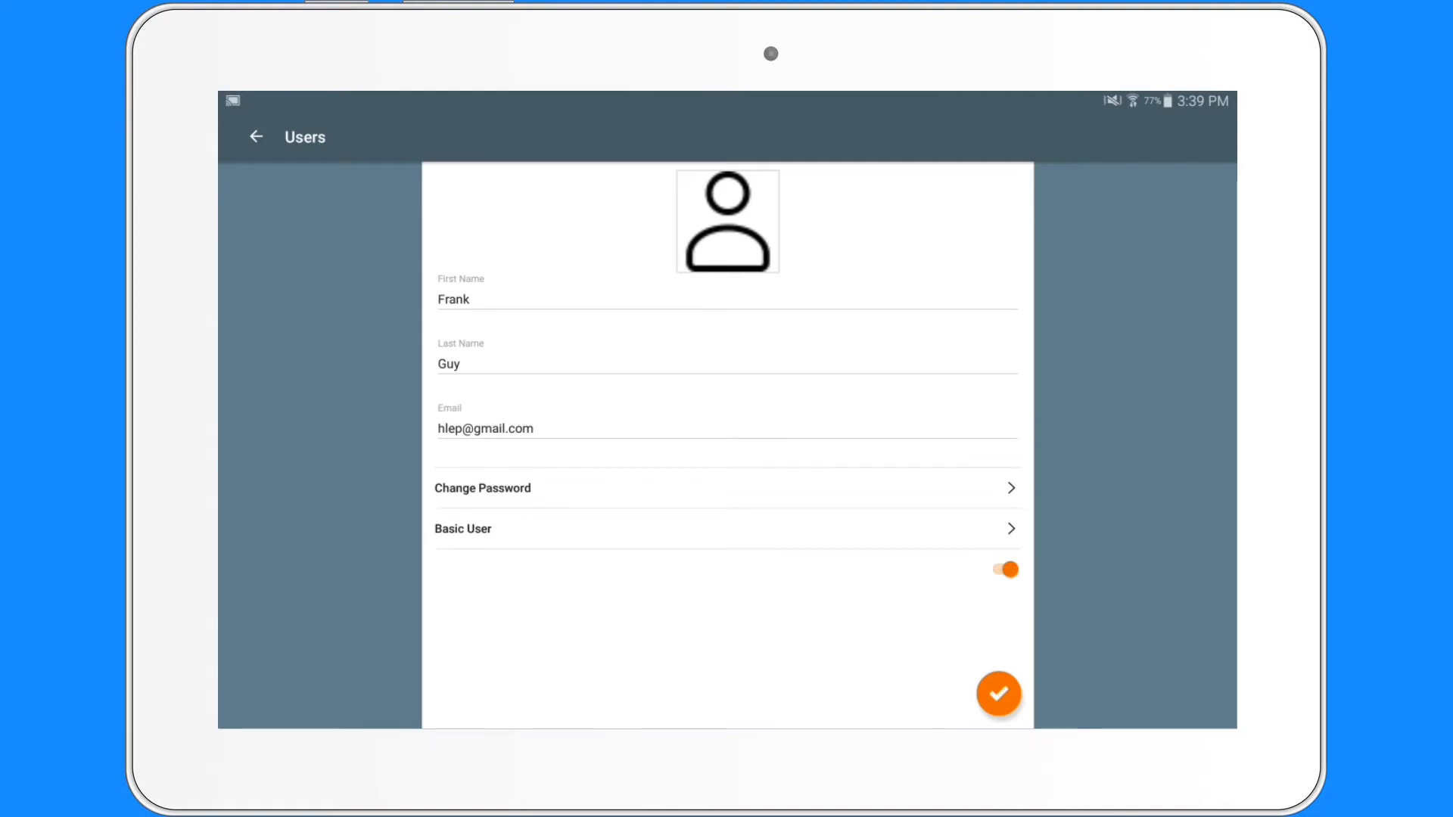
{"action": "left_click", "coordinate": [999, 693]}
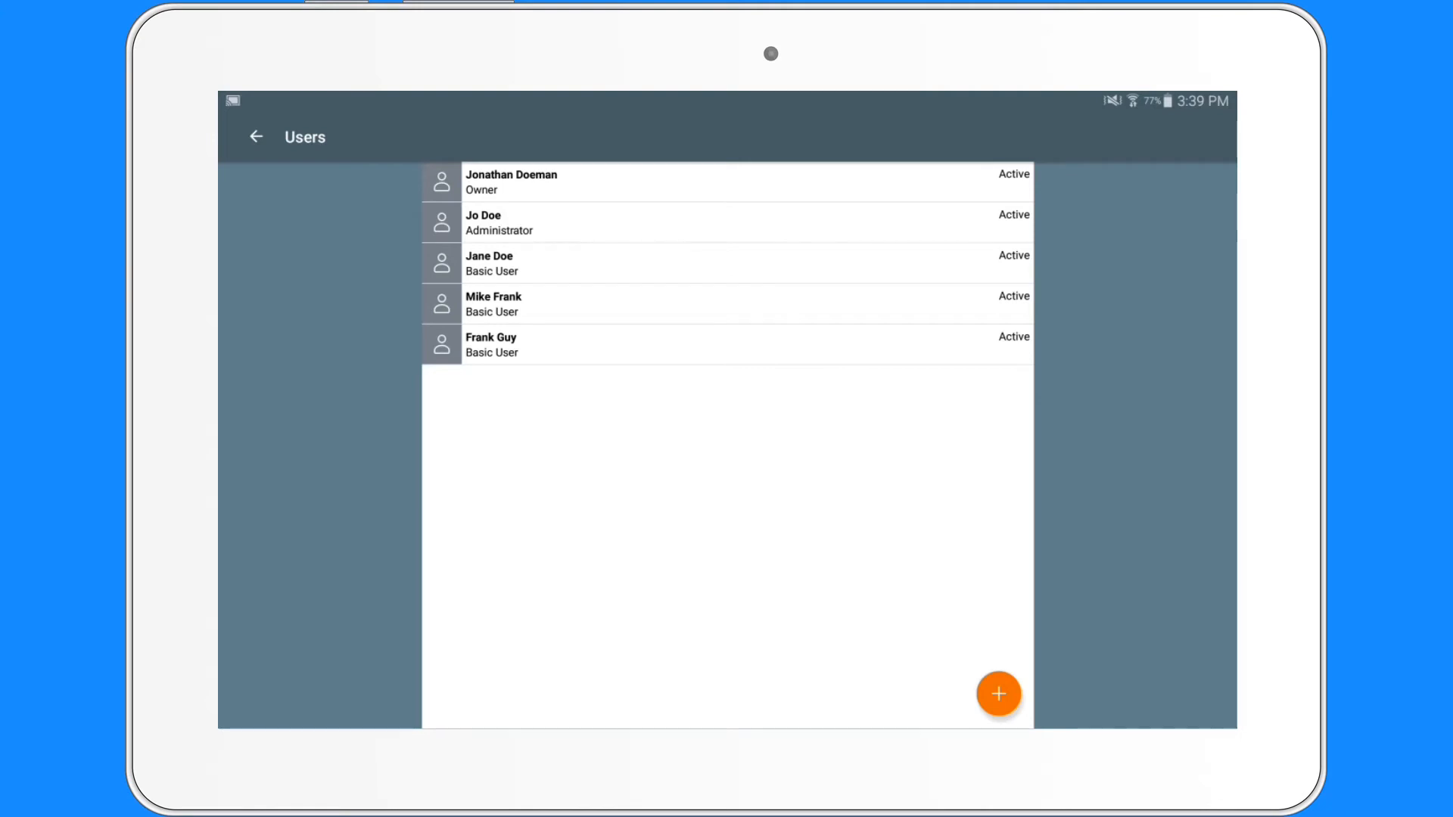
{"action": "left_click", "coordinate": [999, 693]}
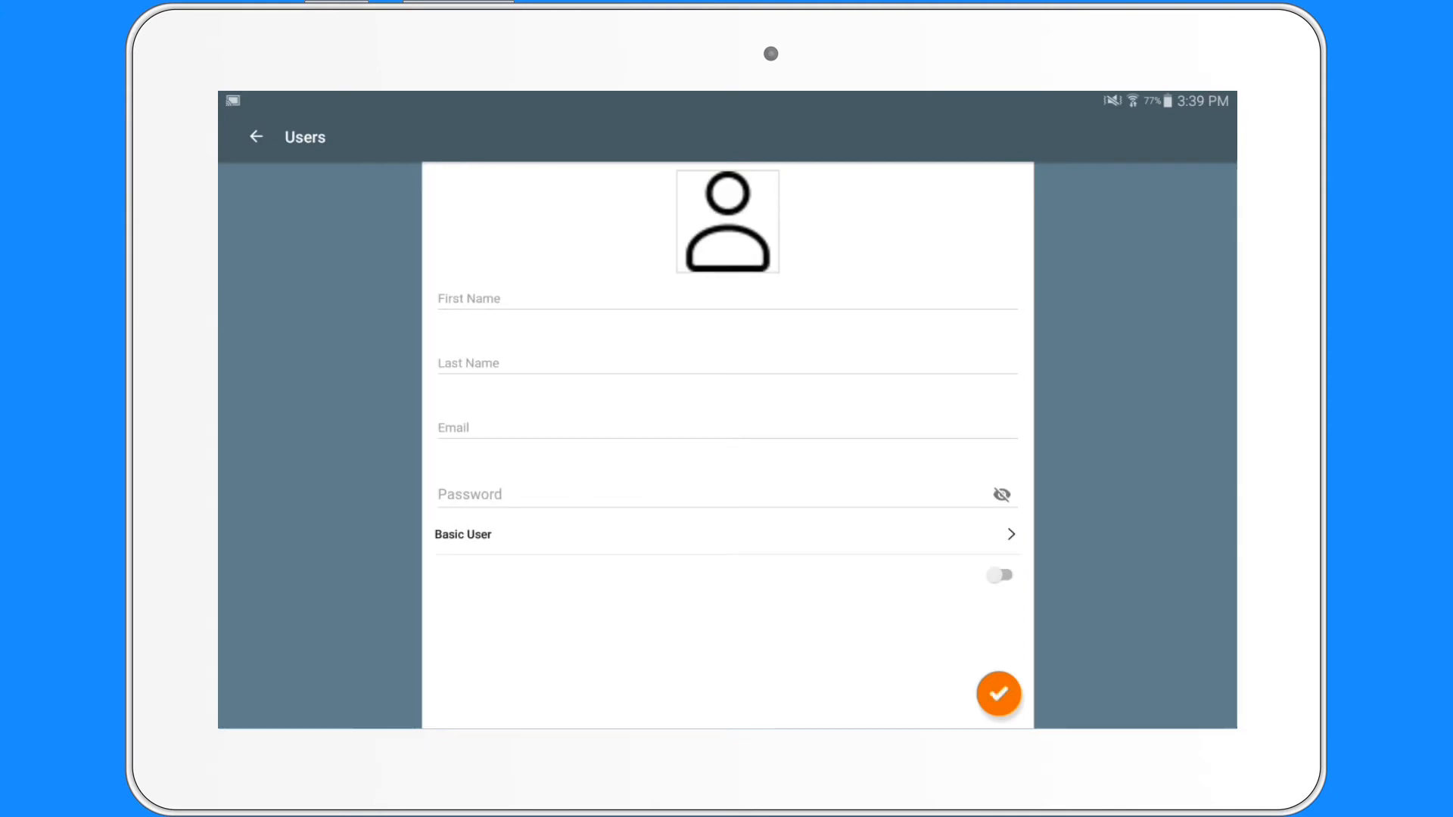
{"action": "left_click", "coordinate": [727, 220]}
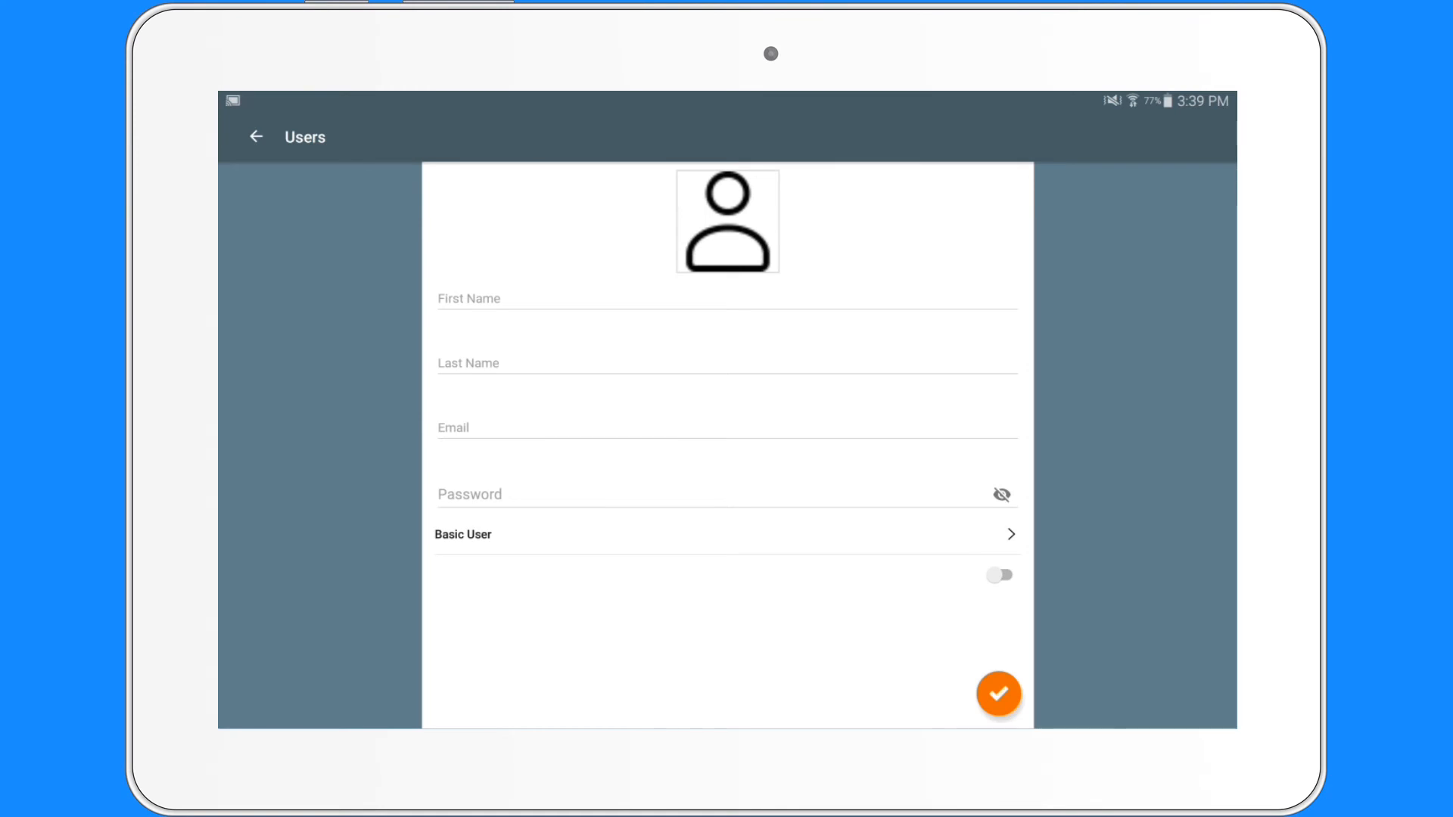
{"action": "left_click", "coordinate": [726, 534]}
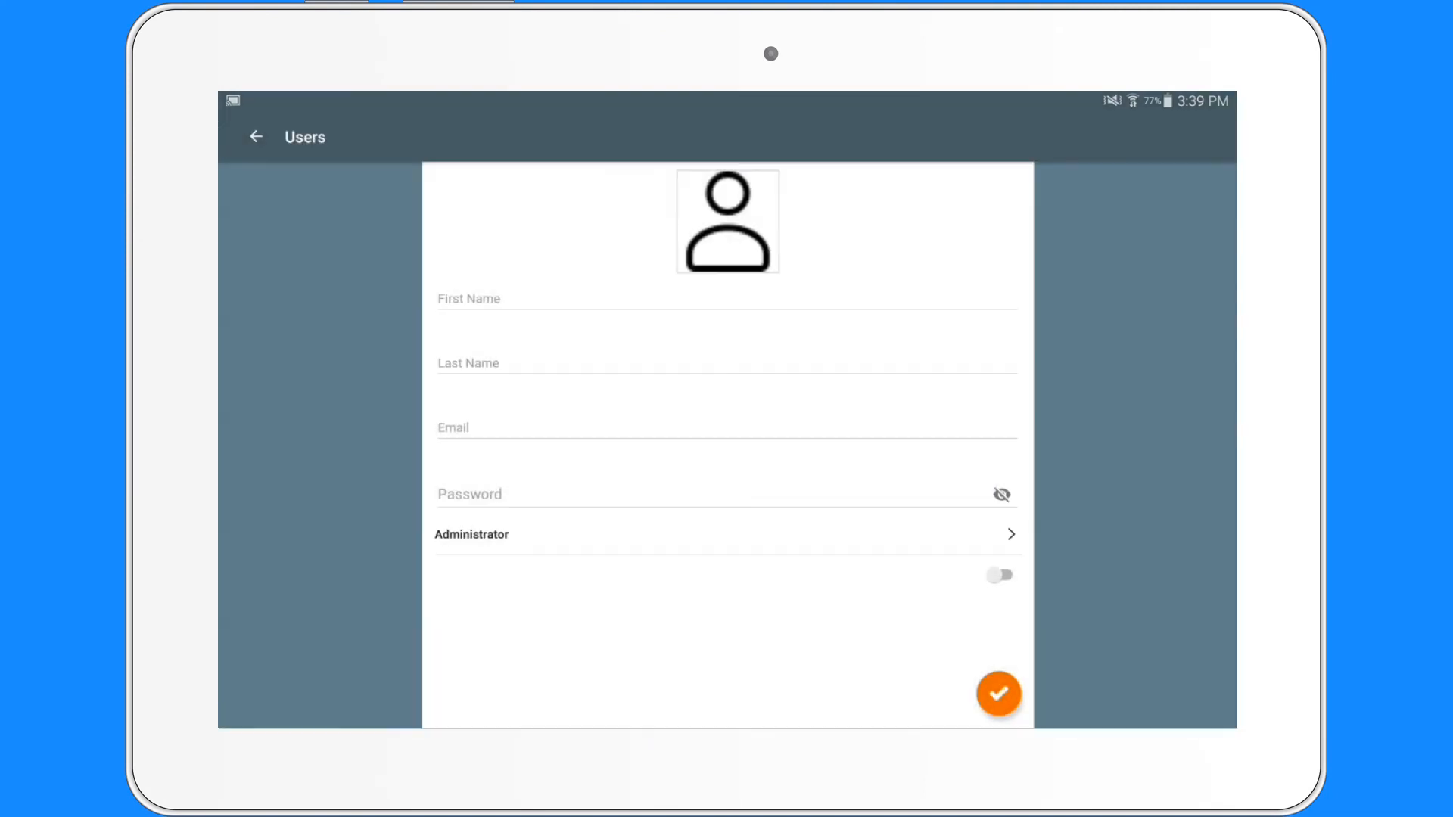
{"action": "left_click", "coordinate": [726, 533]}
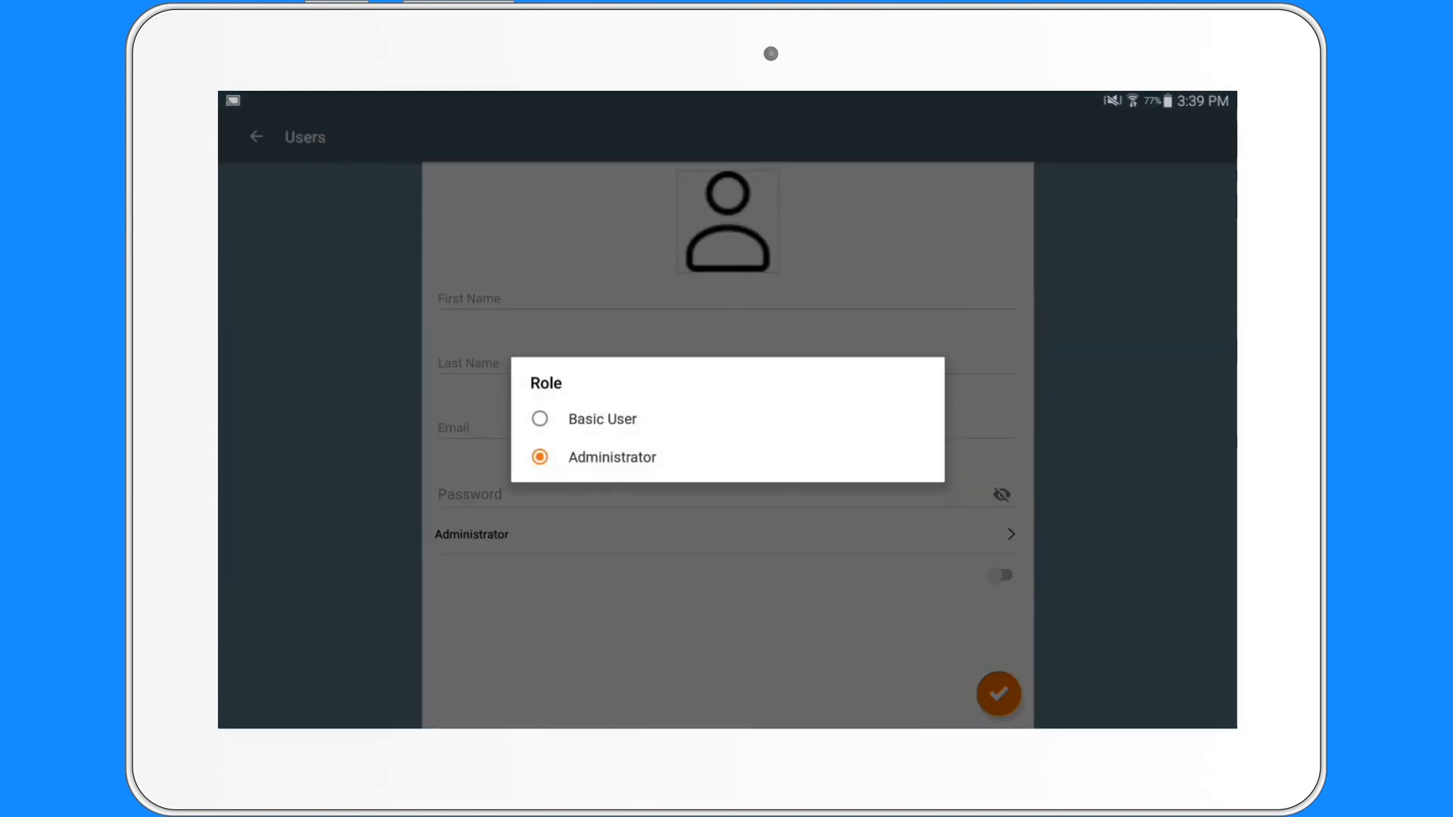
{"action": "left_click", "coordinate": [600, 418]}
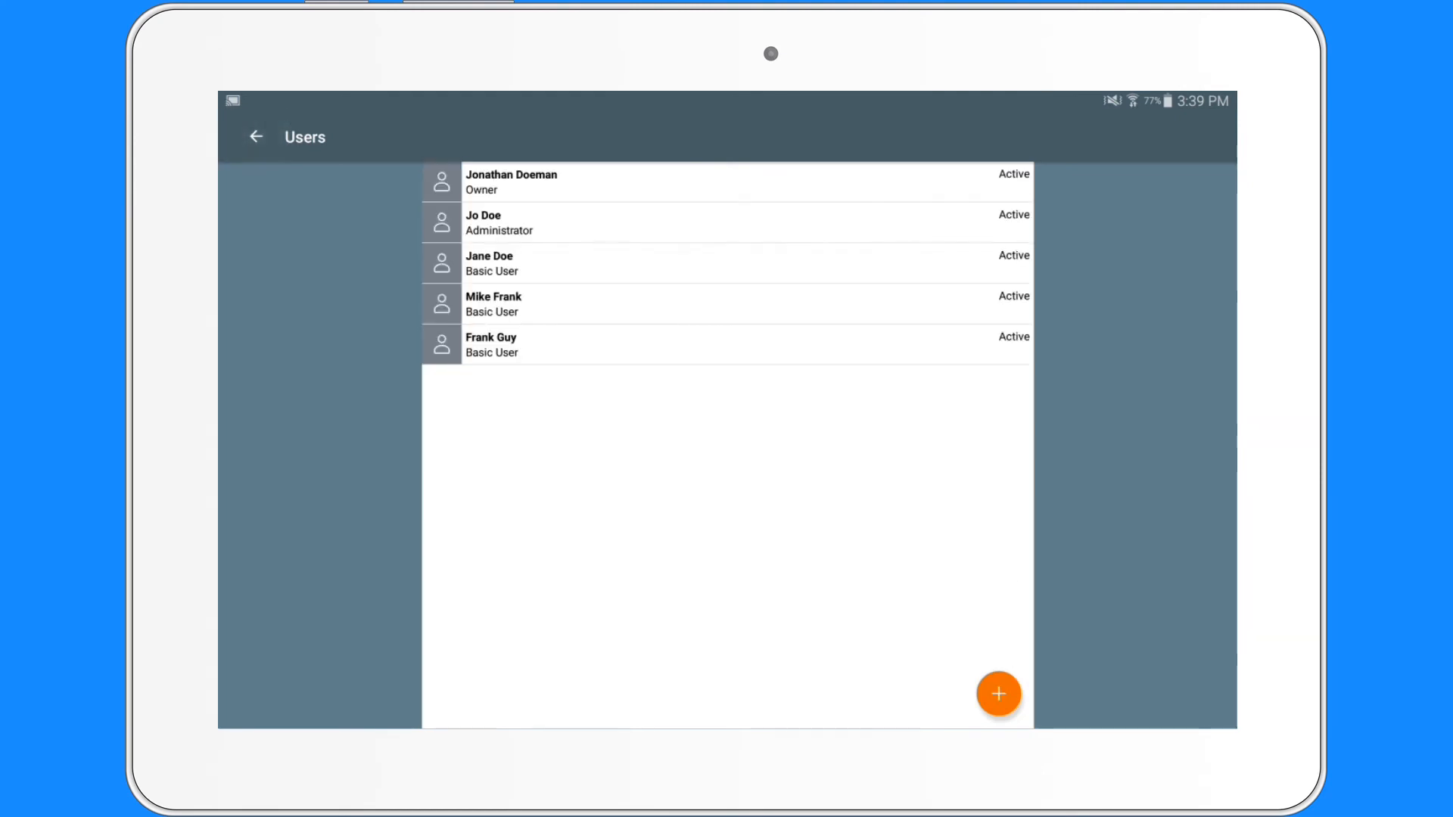
- Choose Place Order from the navigation menu to start a new empty order
{"action": "left_click", "coordinate": [256, 137]}
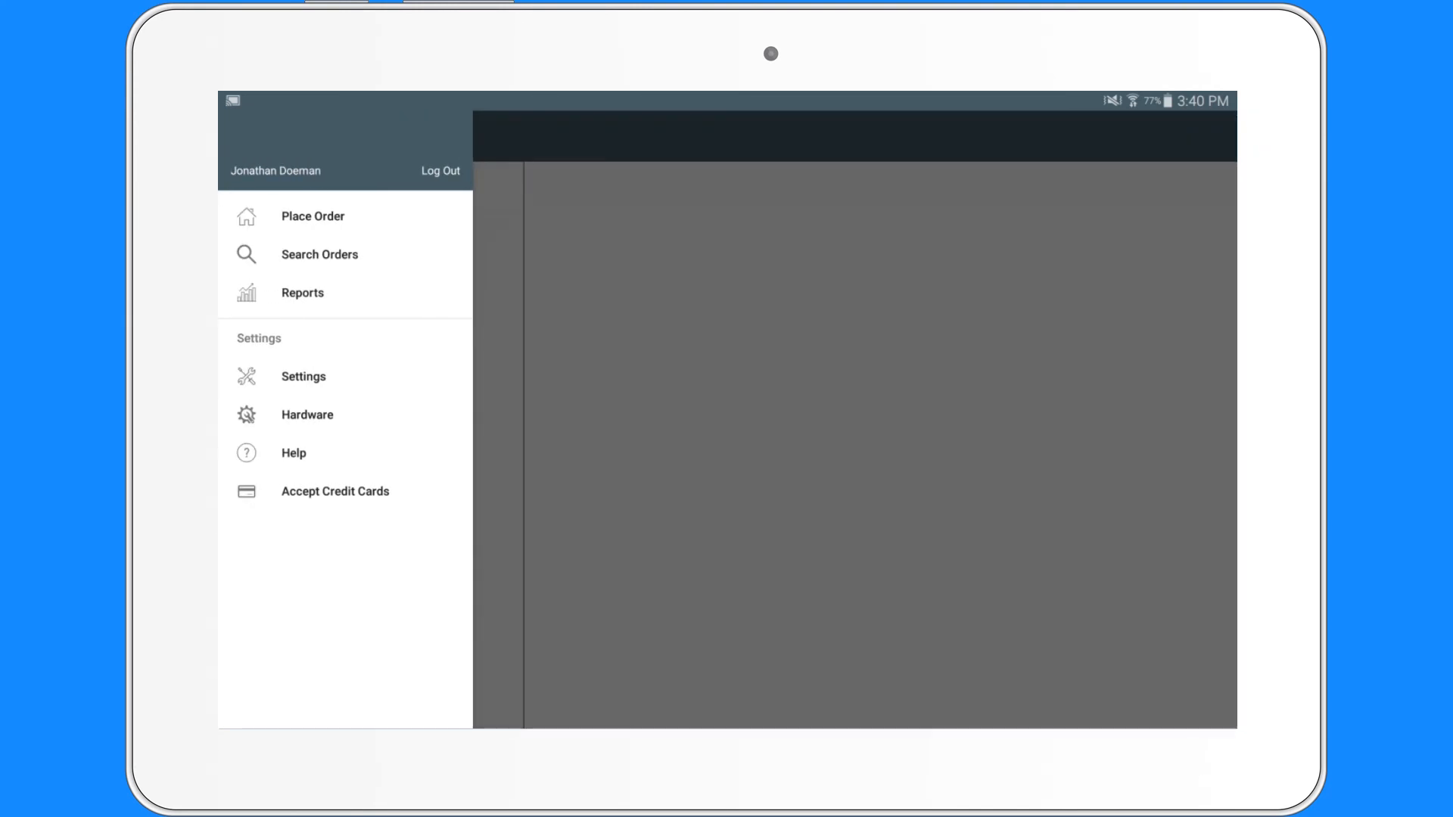
{"action": "left_click", "coordinate": [313, 215]}
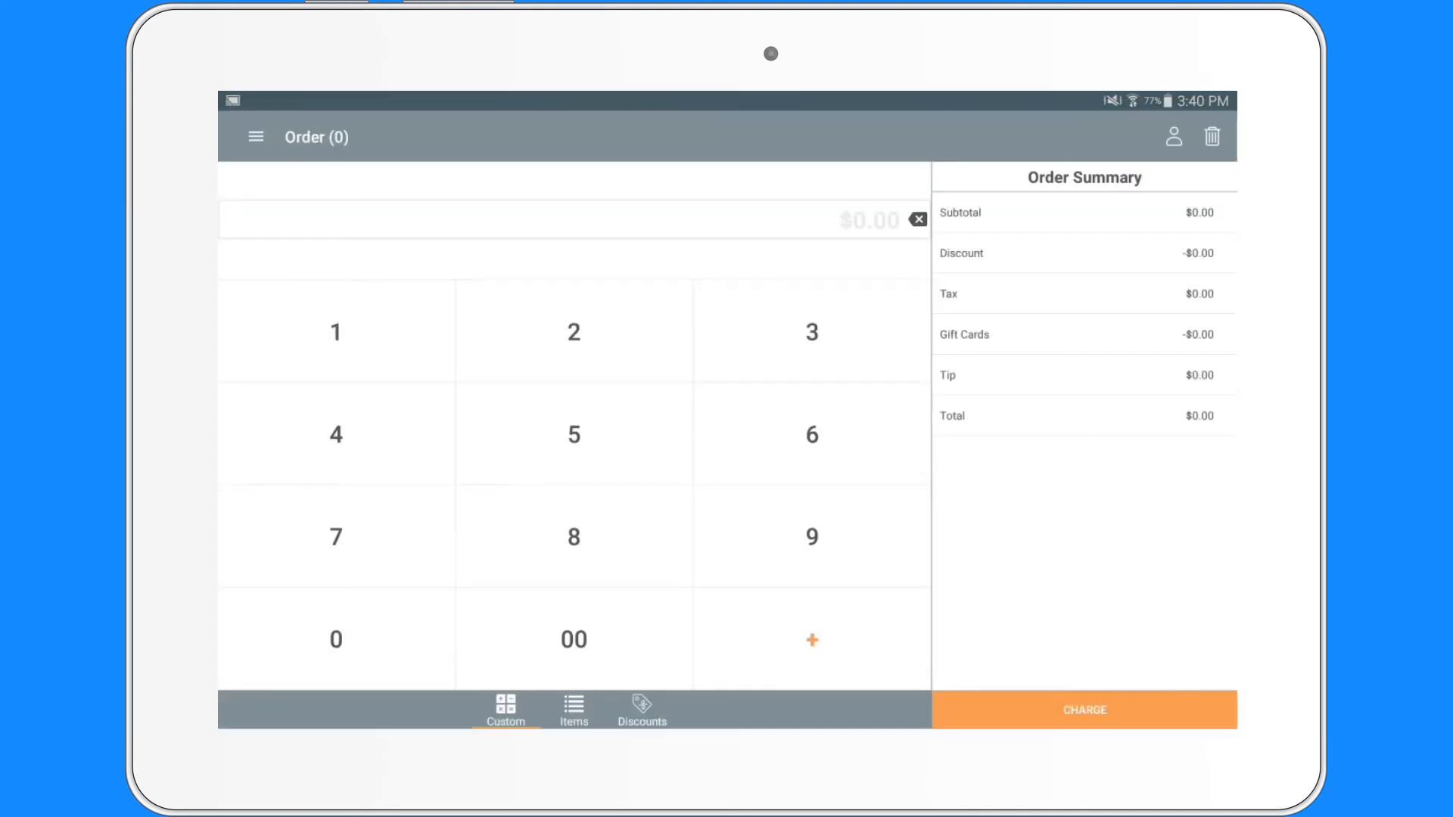